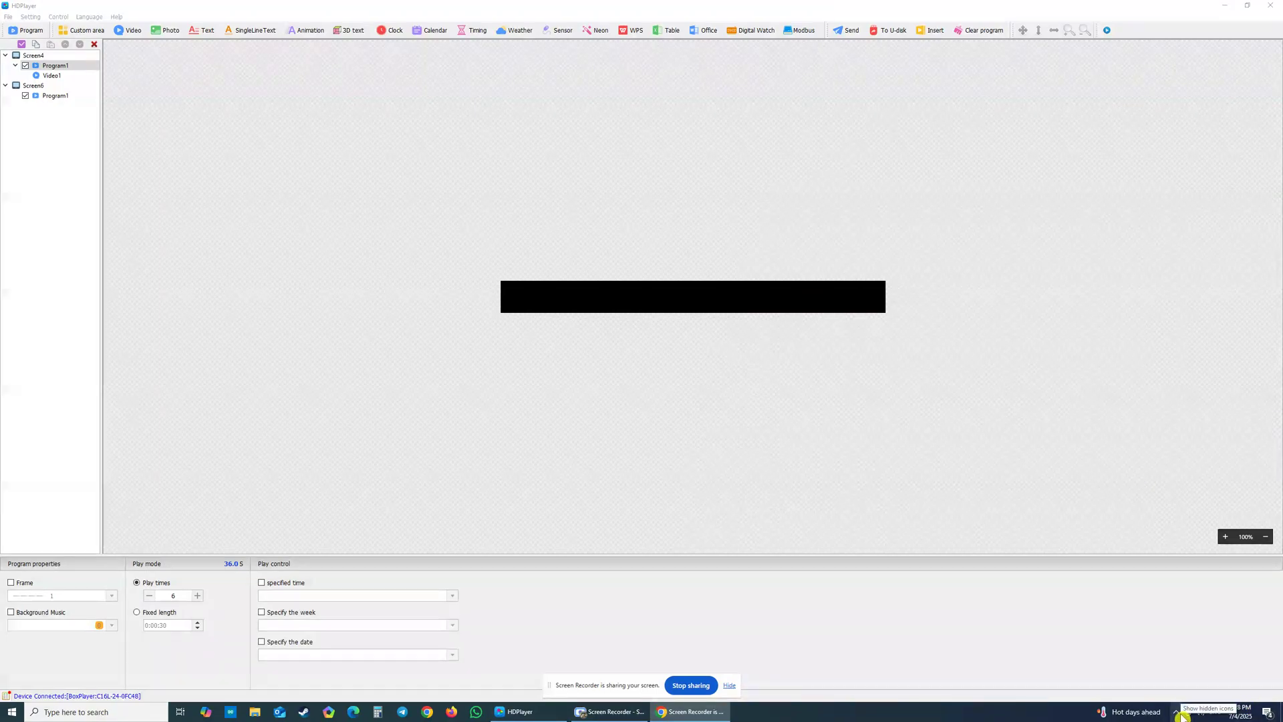
Step: Confirm the PC is on the C16L controller's Wi-Fi network from the Windows flyout
left_click(1176, 711)
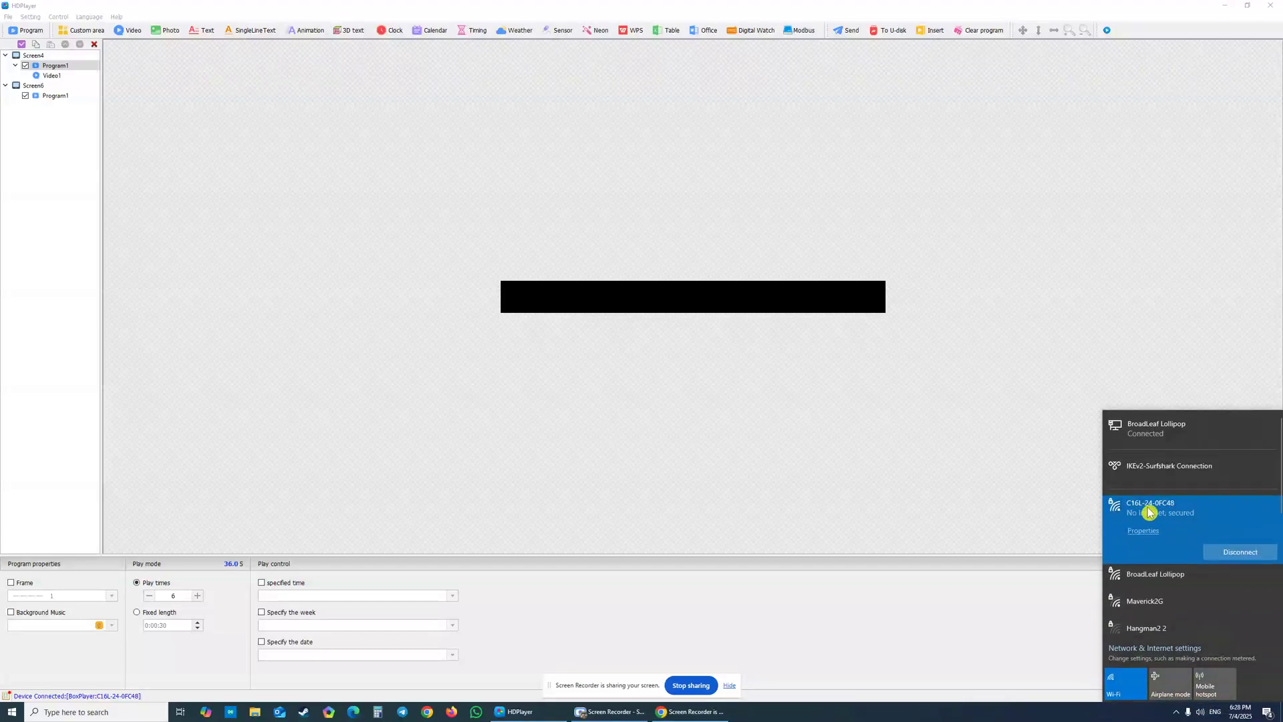
left_click(800, 483)
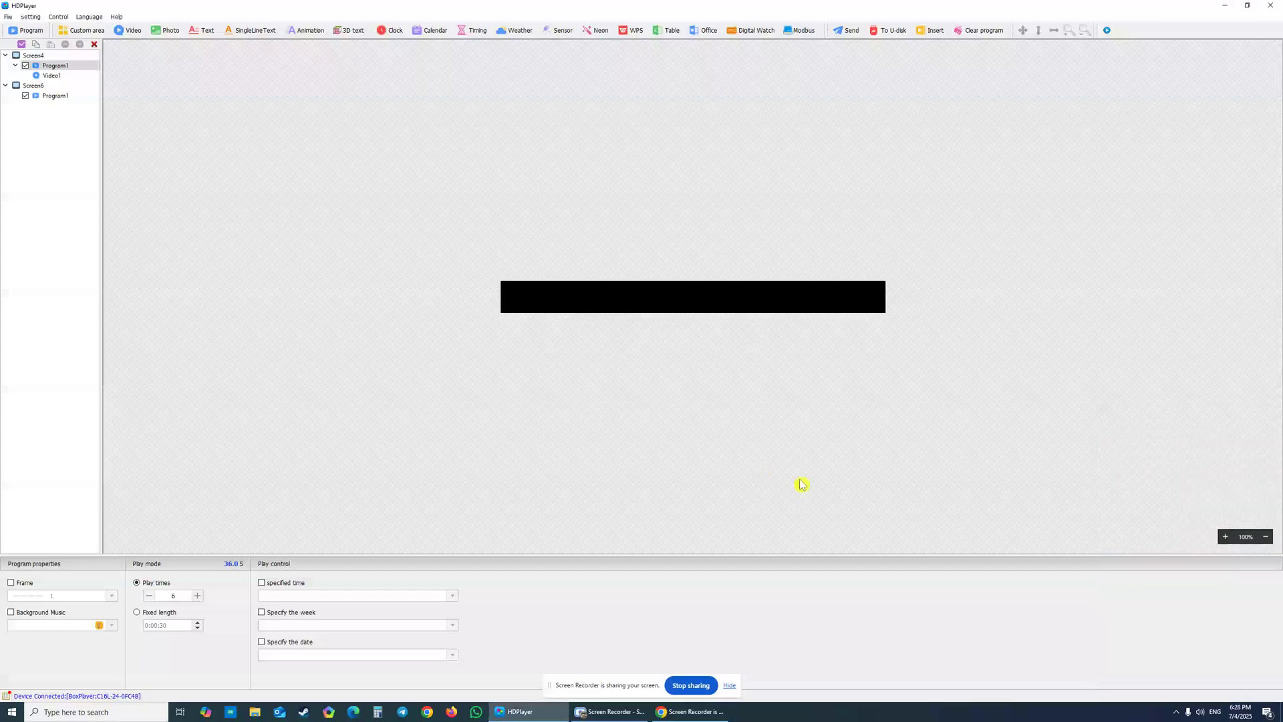
left_click(8, 16)
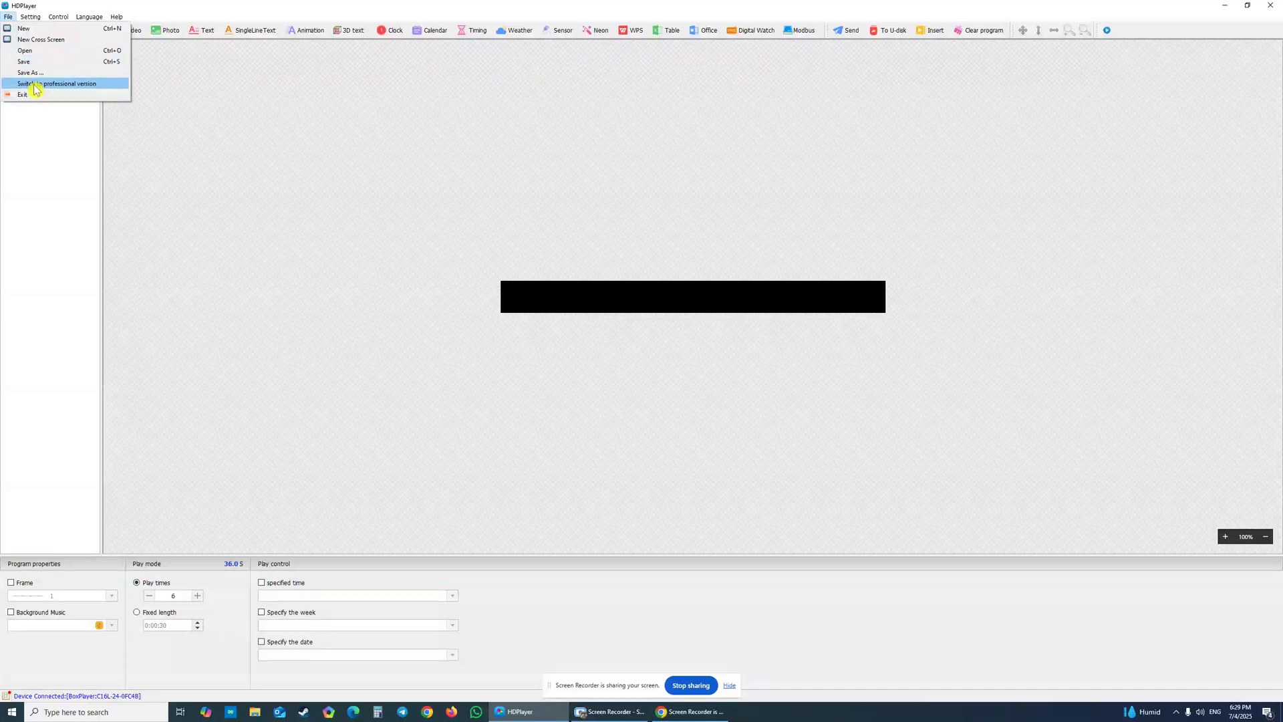
mouse_move(43, 88)
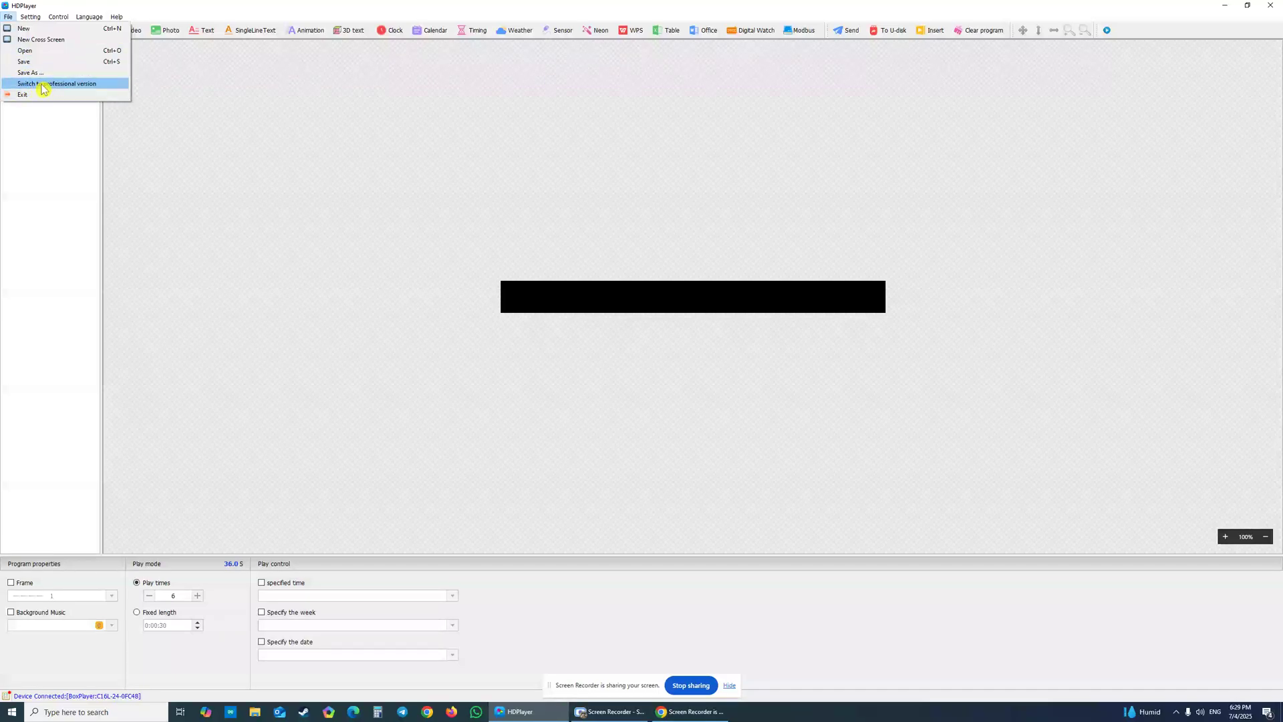
Step: Switch to the professional version and set the screen to 256 × 64, syncing it to the project
left_click(31, 16)
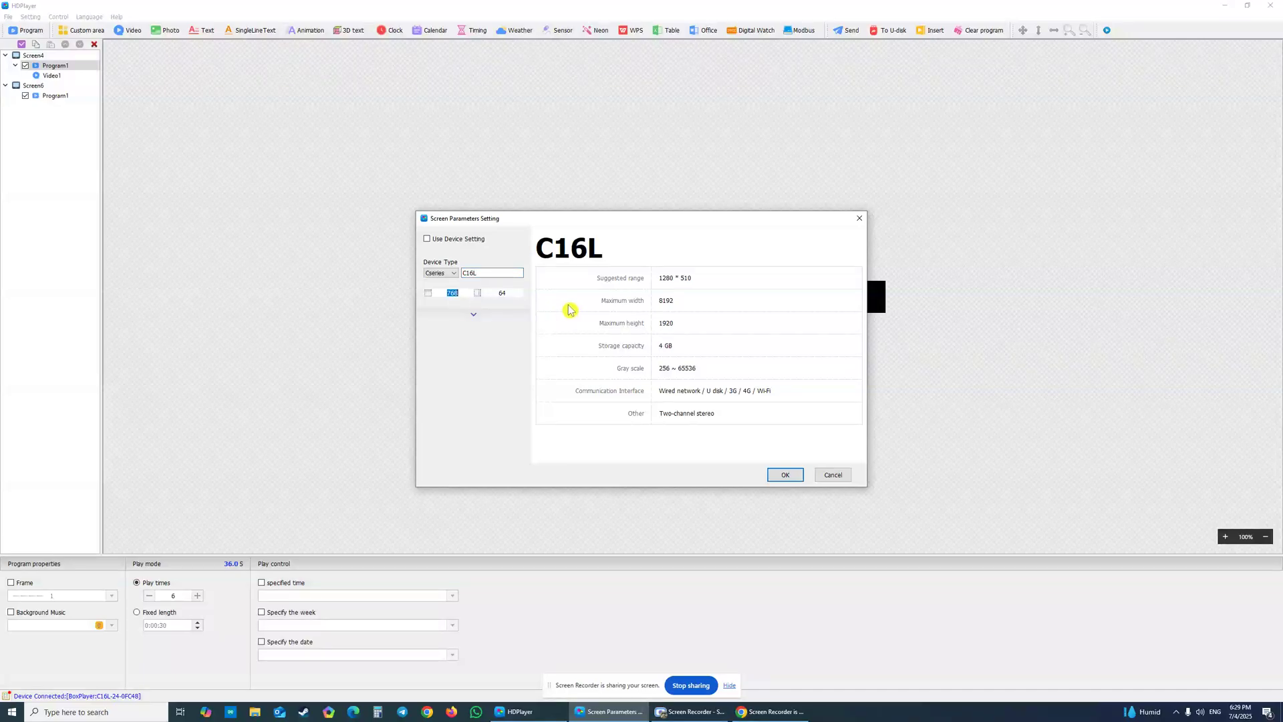
type("256")
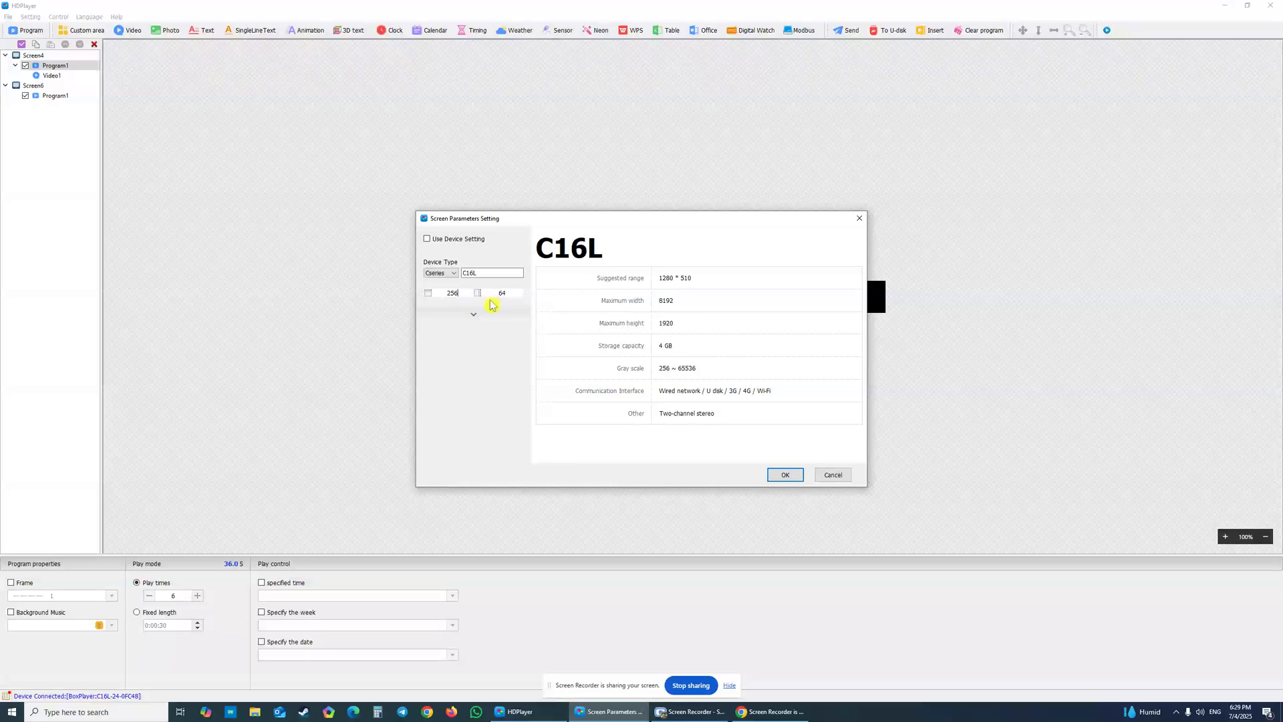
left_click(783, 474)
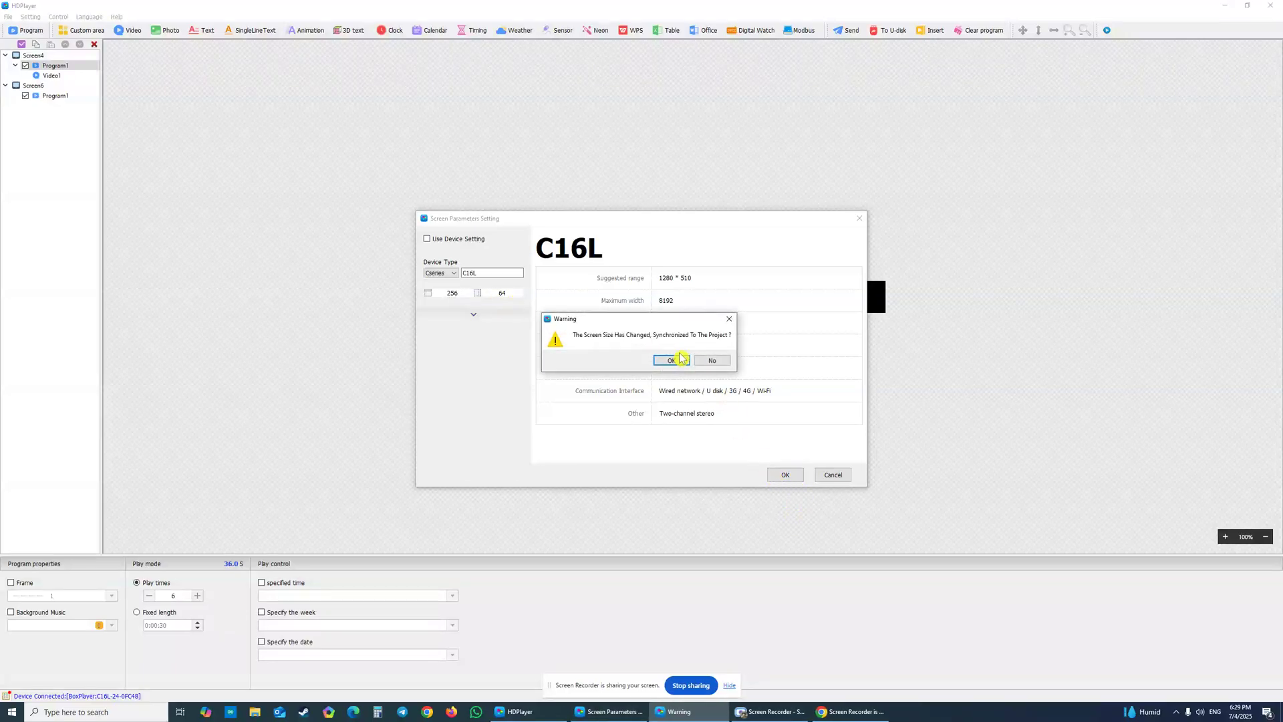
left_click(668, 359)
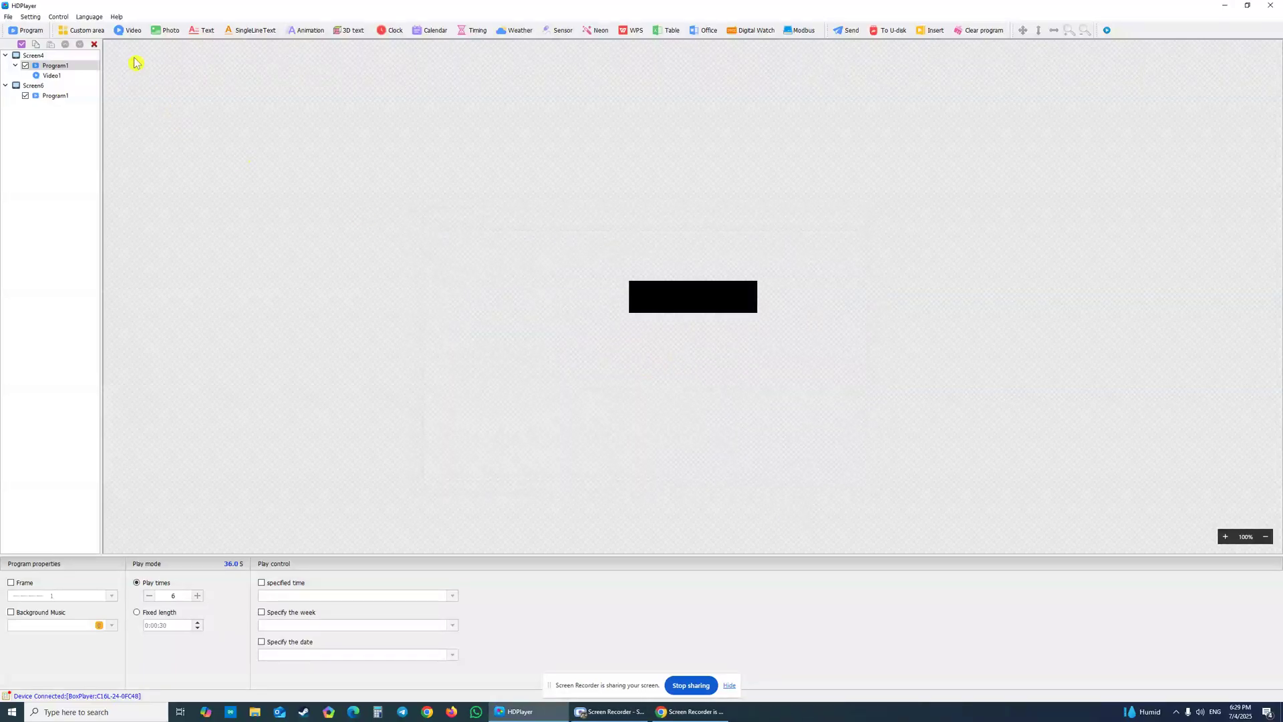
Step: Launch HDSet via Hardware Setting with the password, listing the connected C16L card
left_click(31, 16)
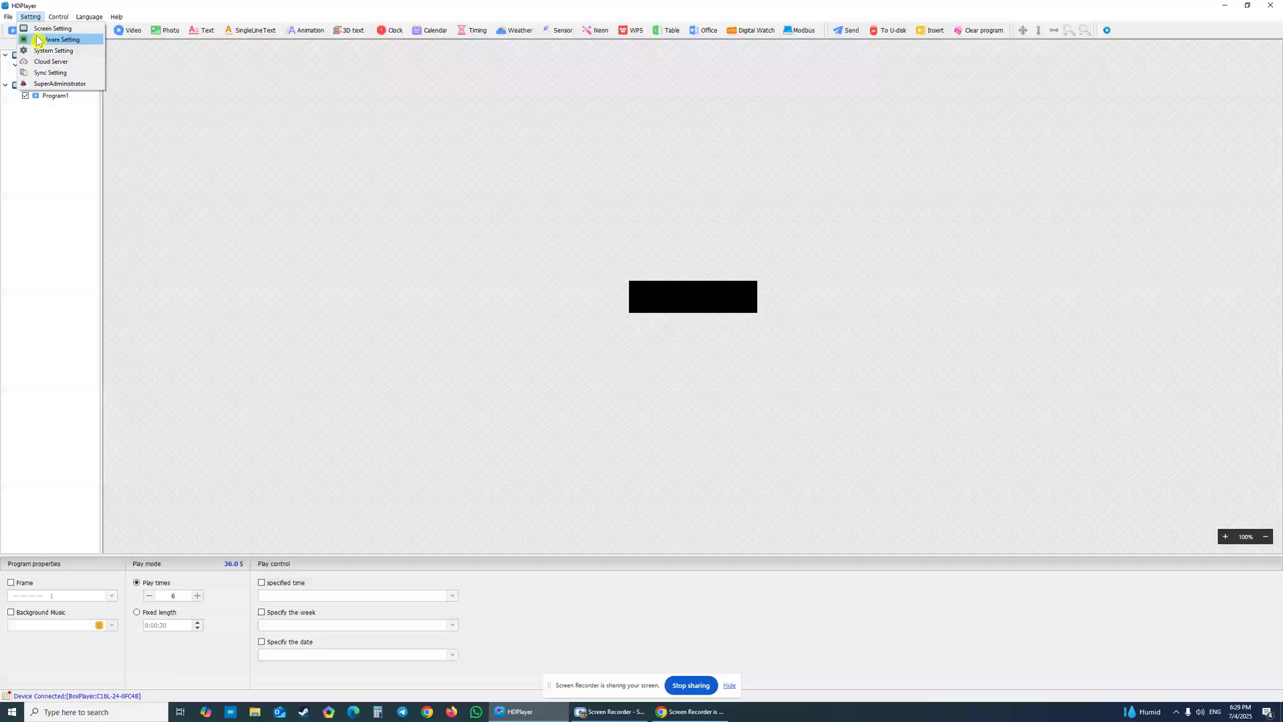
left_click(63, 38)
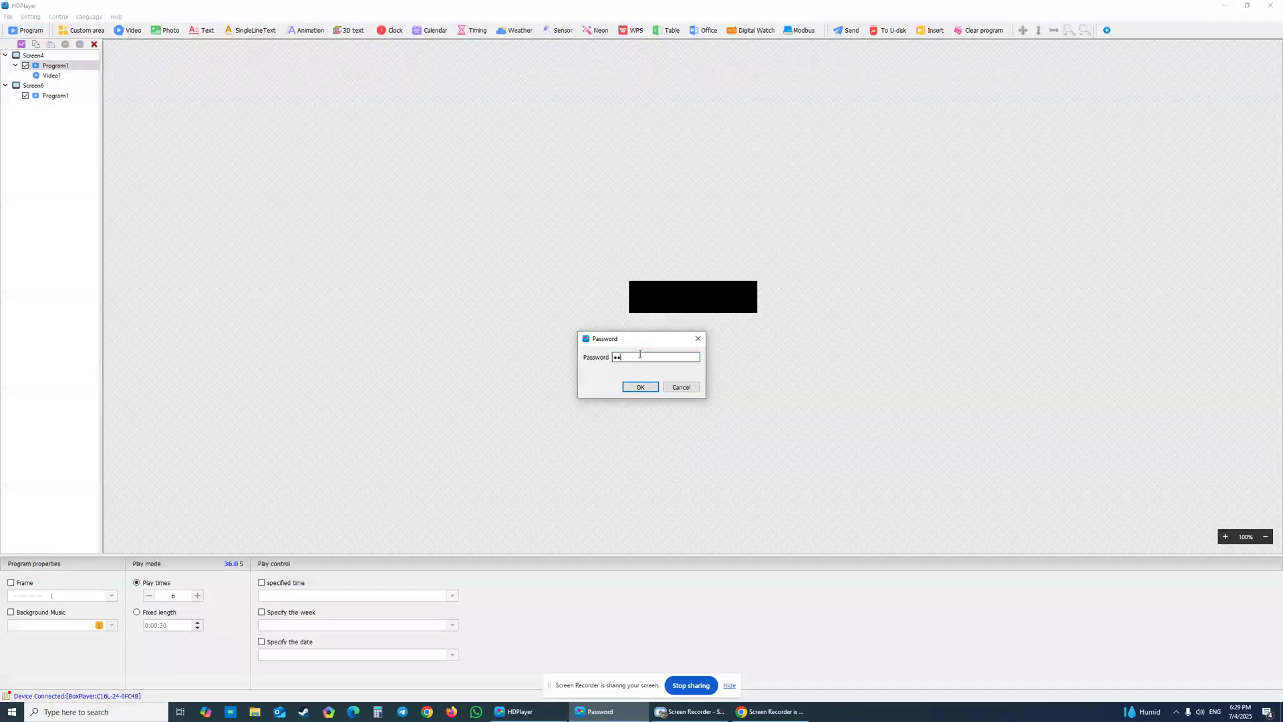
left_click(640, 386)
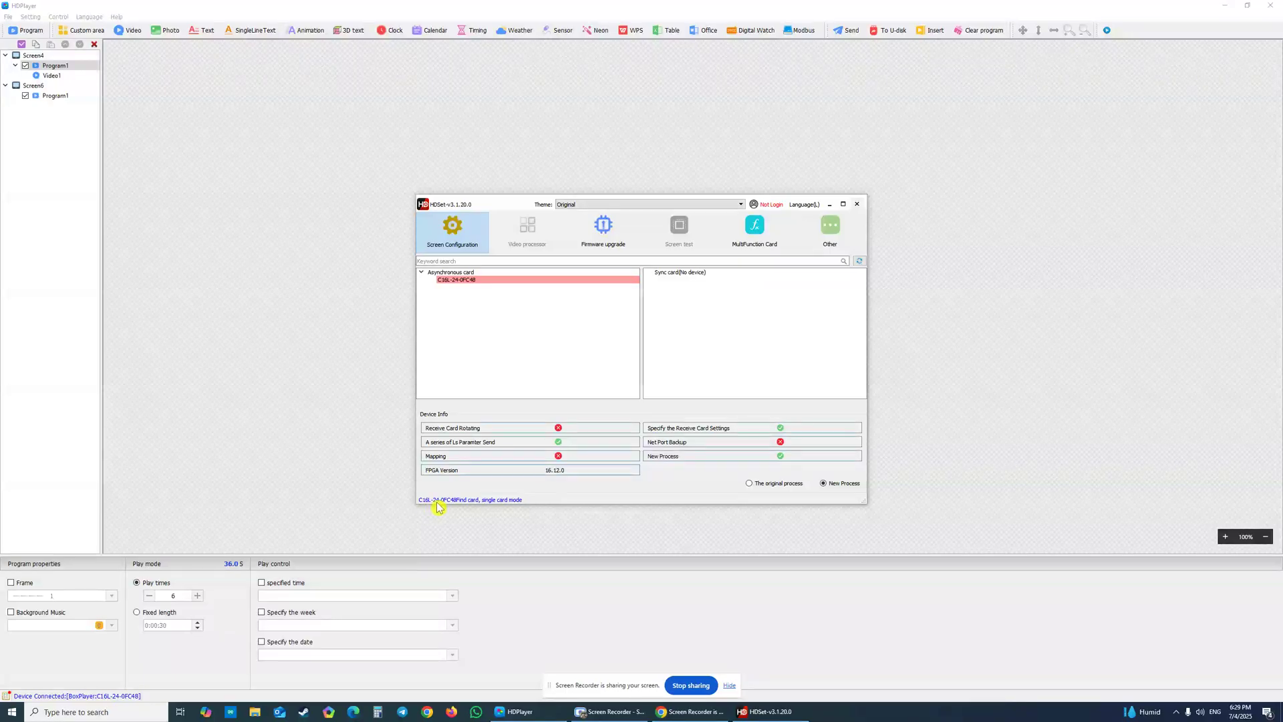
mouse_move(482, 483)
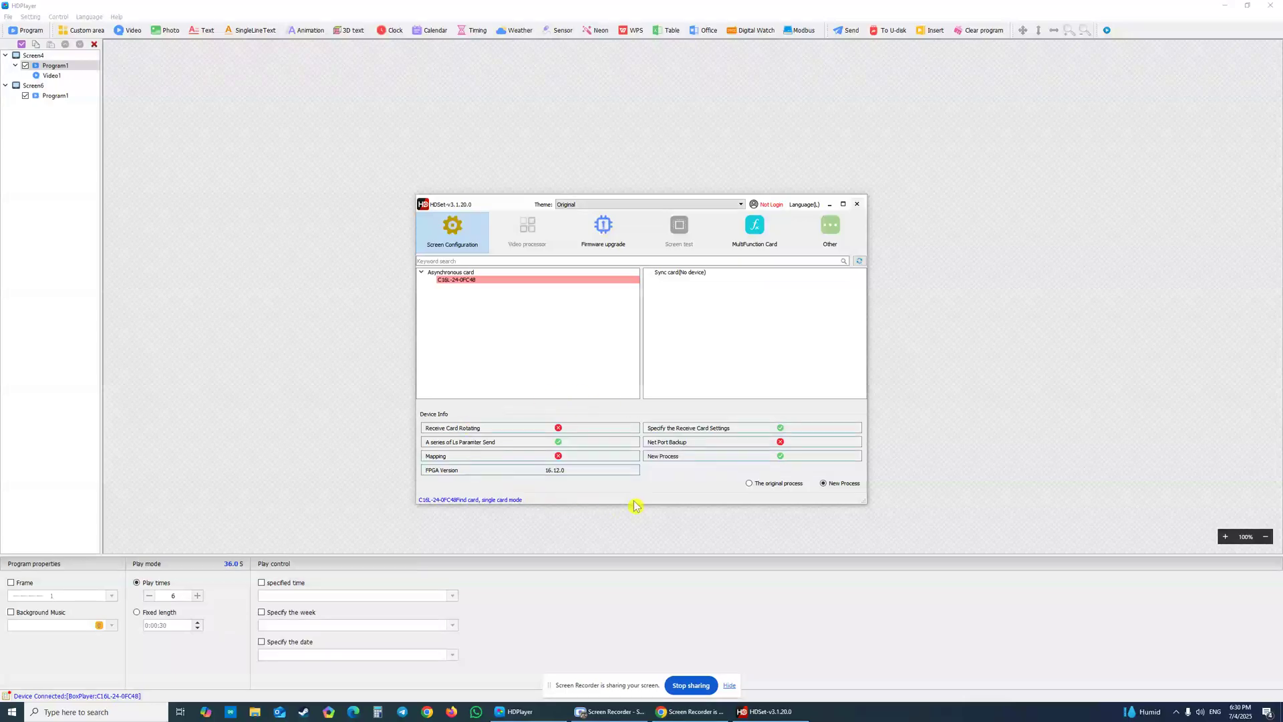
mouse_move(632, 491)
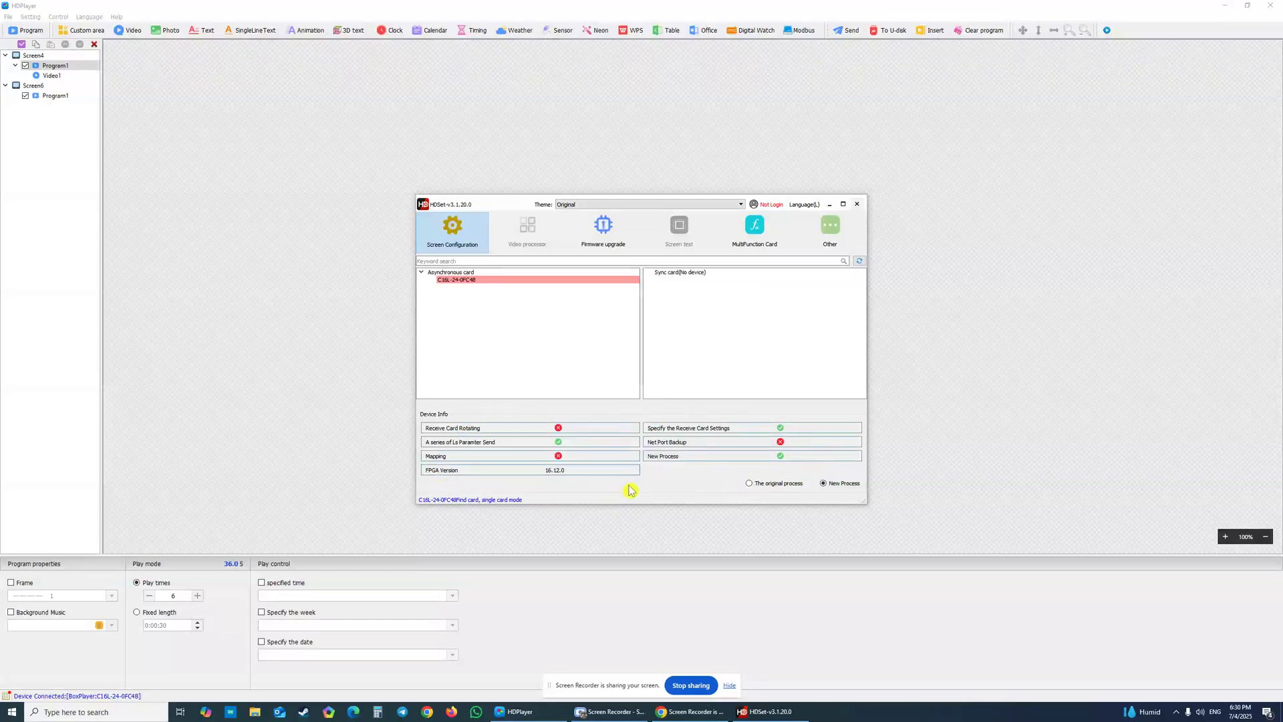
mouse_move(553, 482)
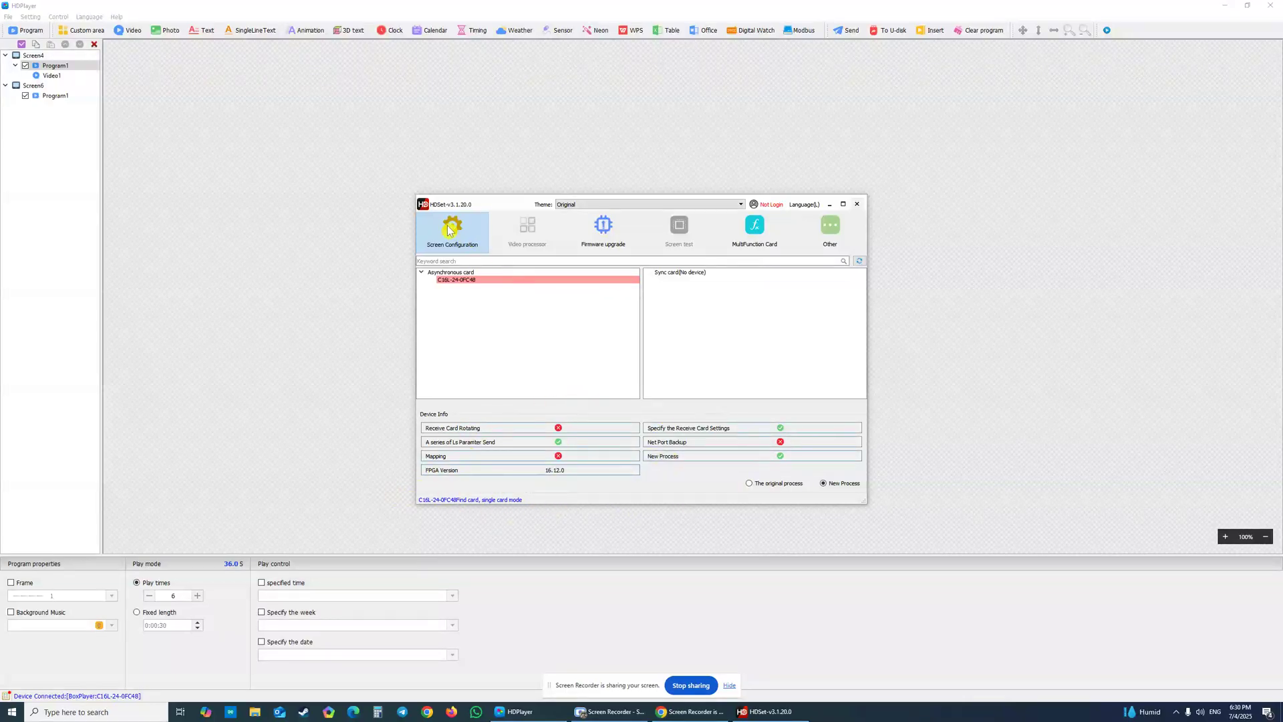
Step: Set the cabinet mode to Two separate in Screen Configuration and start Smart settings
left_click(451, 232)
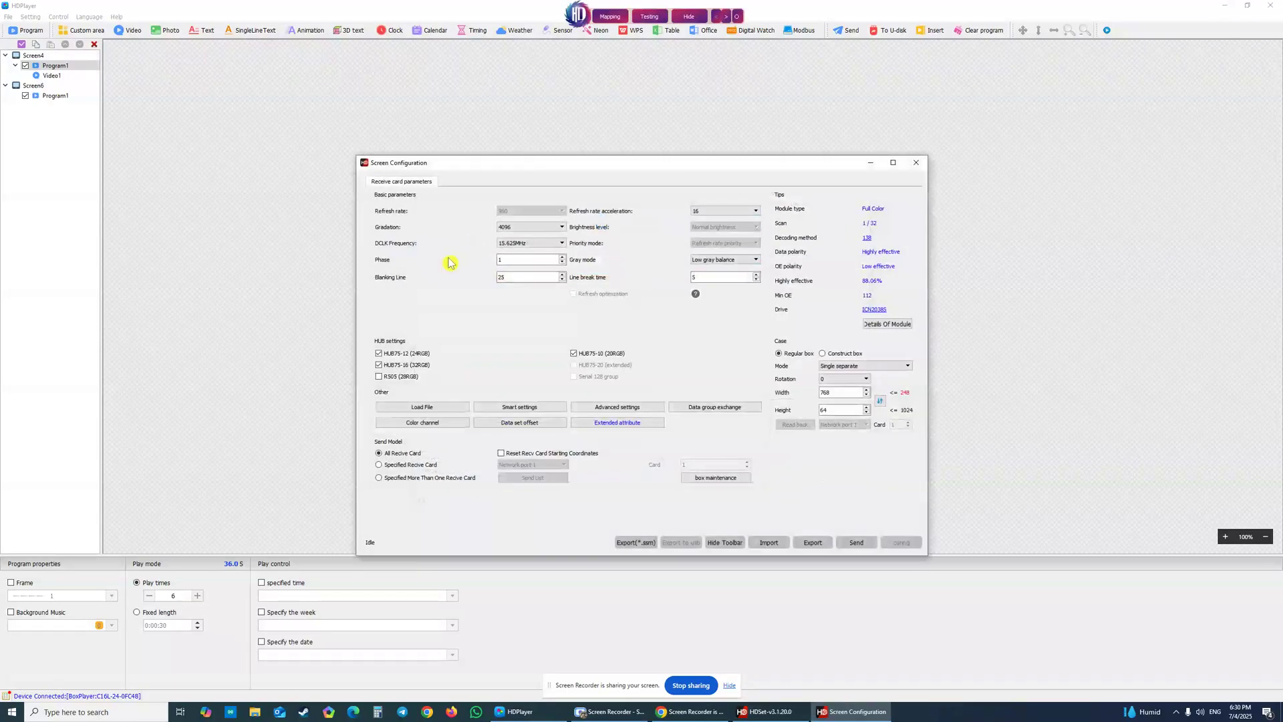
mouse_move(607, 334)
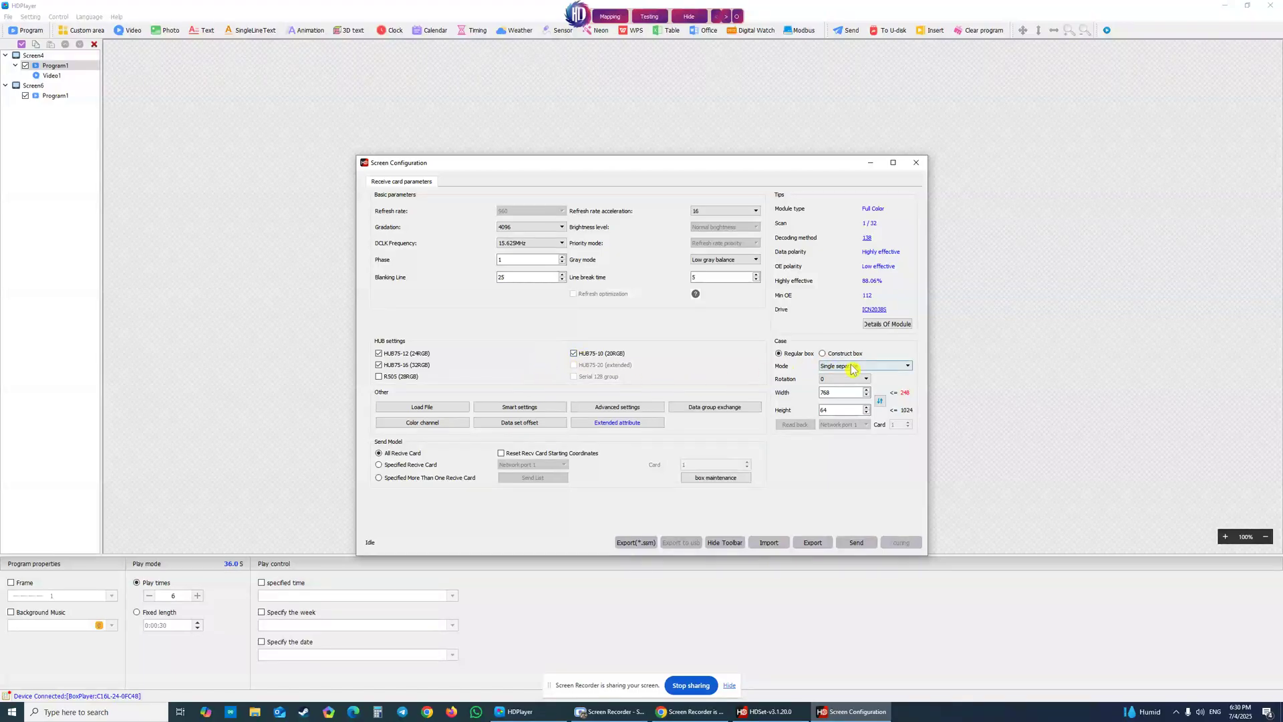
left_click(864, 365)
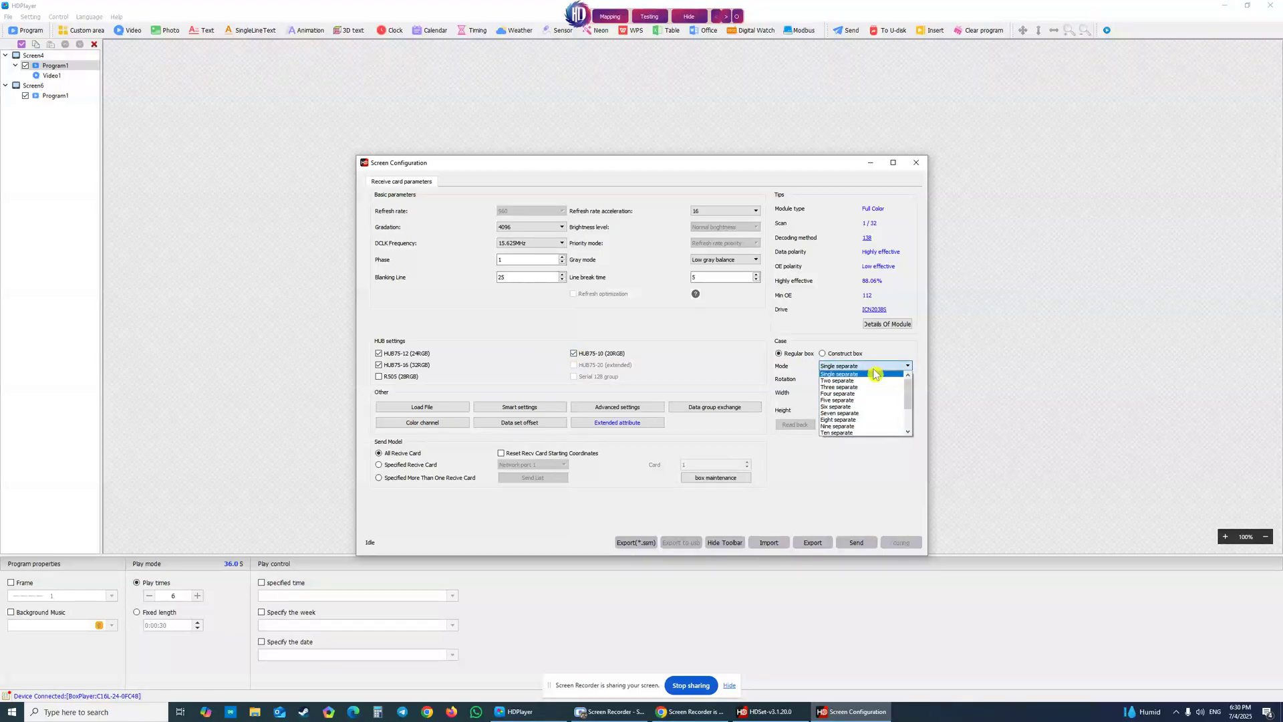
mouse_move(837, 381)
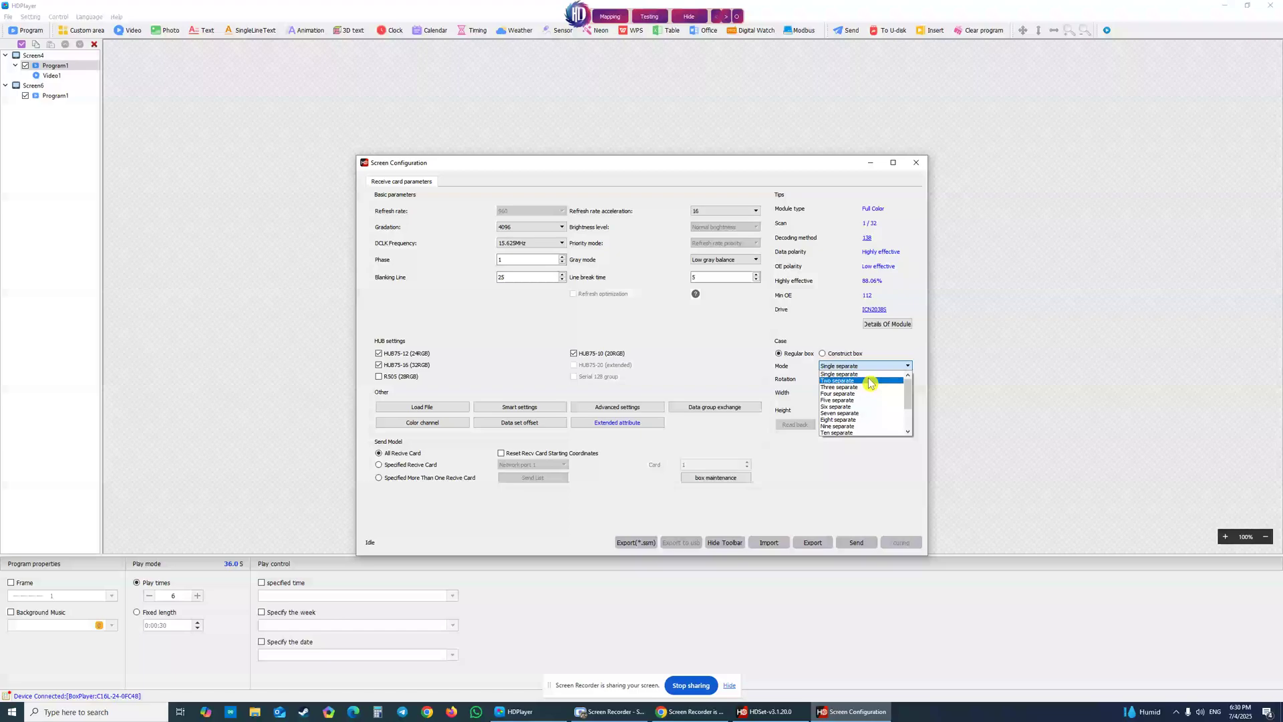
left_click(838, 381)
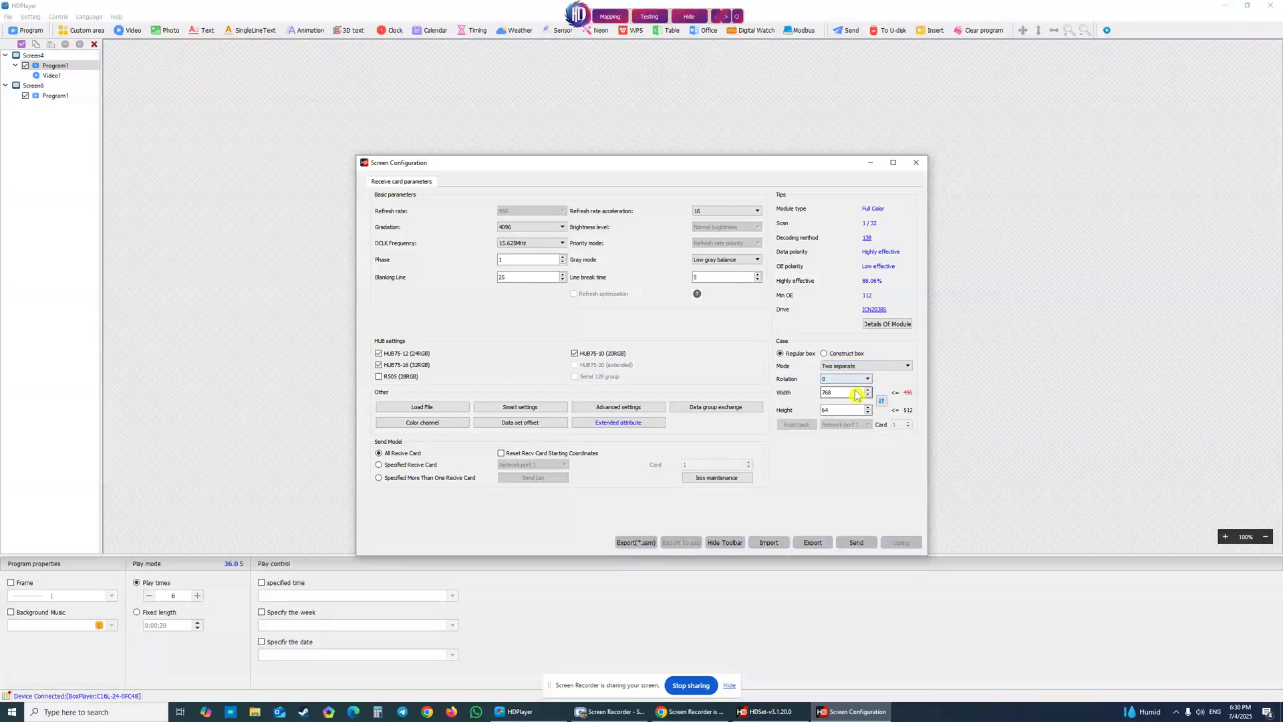
triple_click(843, 393)
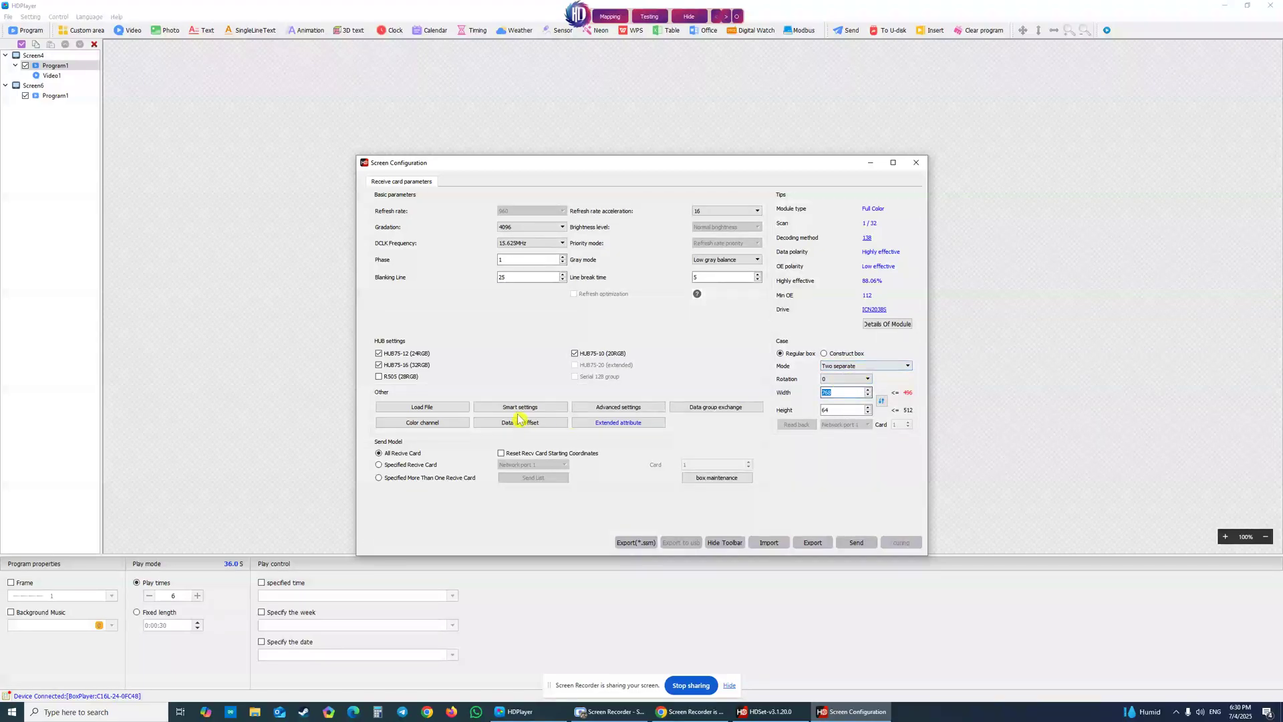
left_click(520, 406)
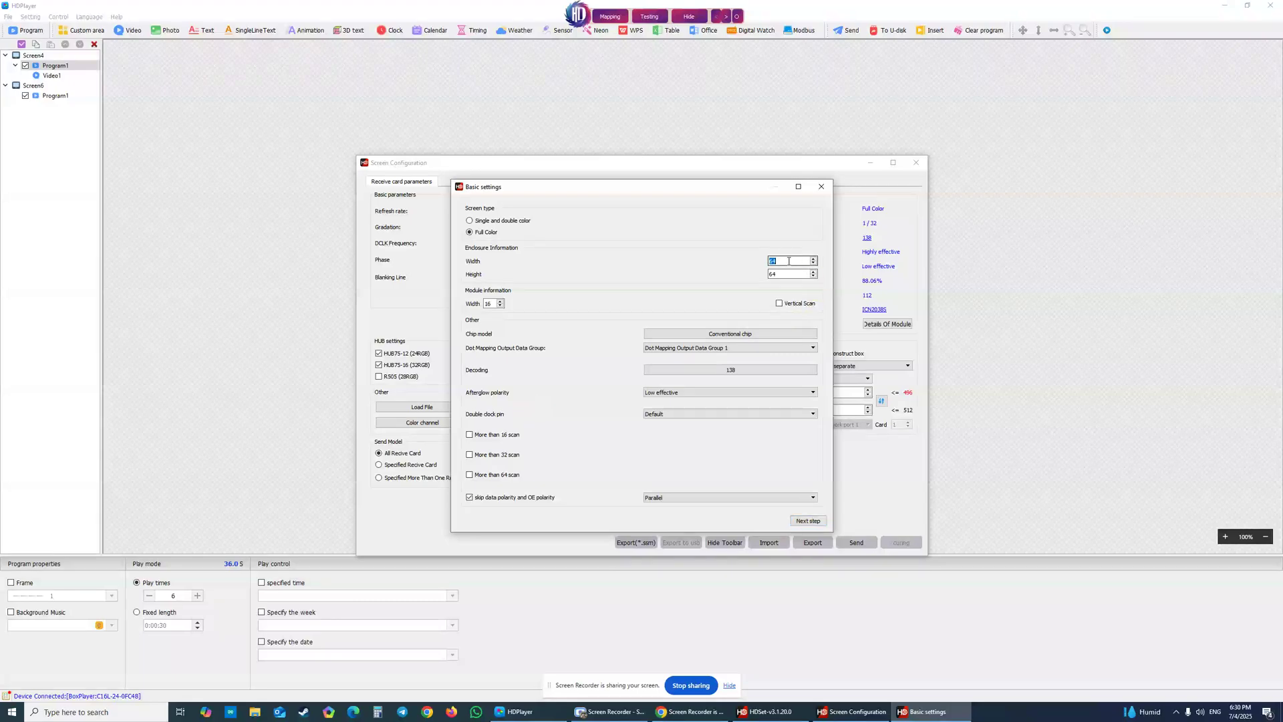
Step: Enter enclosure 256 × 64, module width 128 and choose the ICN2038S driver chip
type("256")
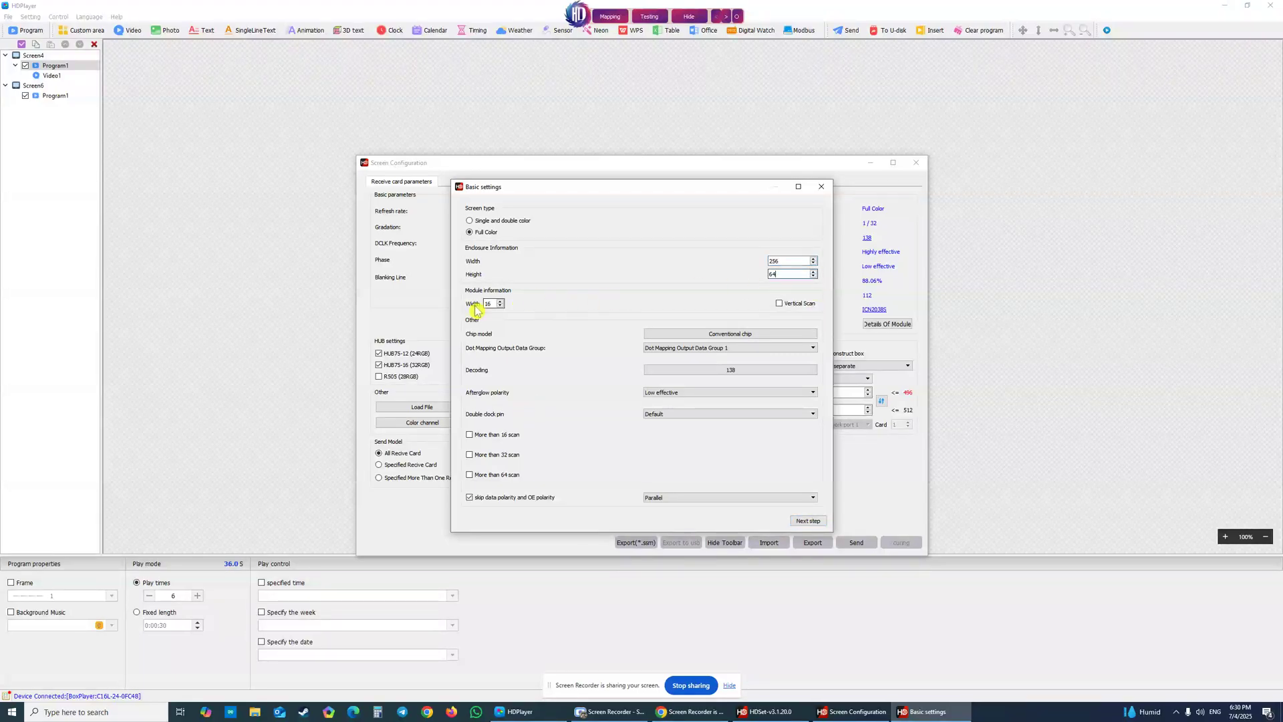
type("128")
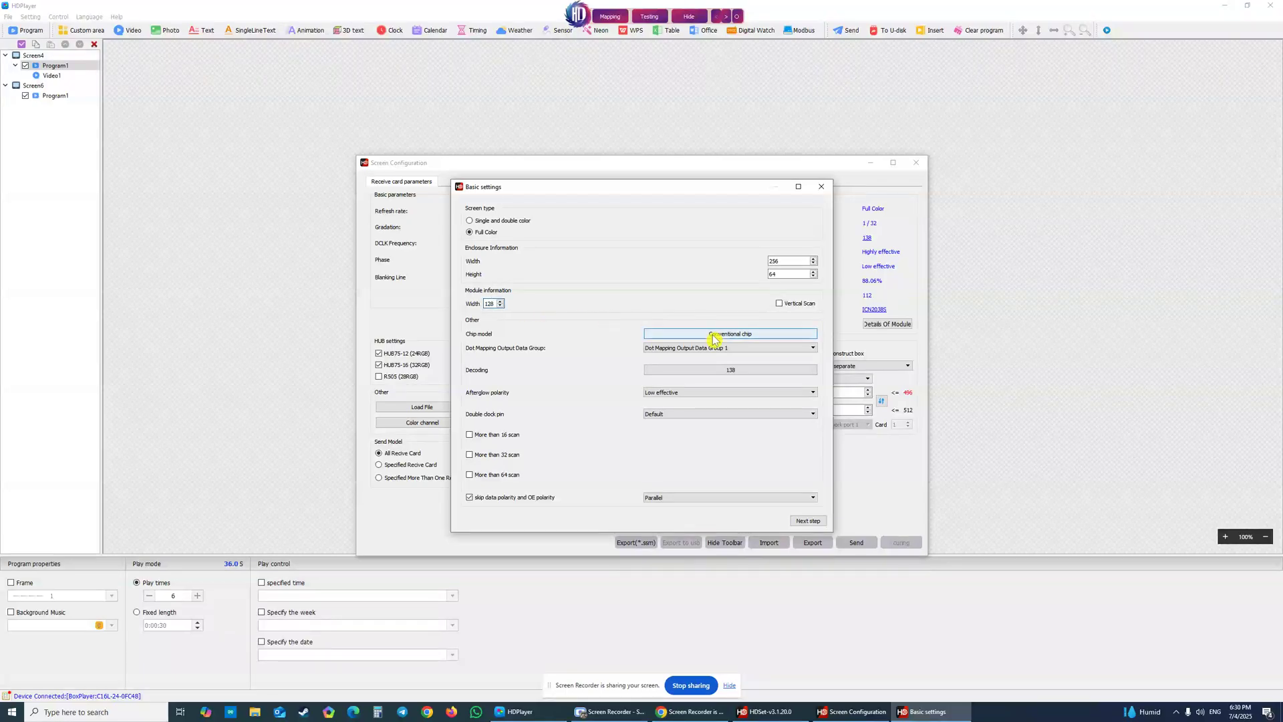
left_click(728, 332)
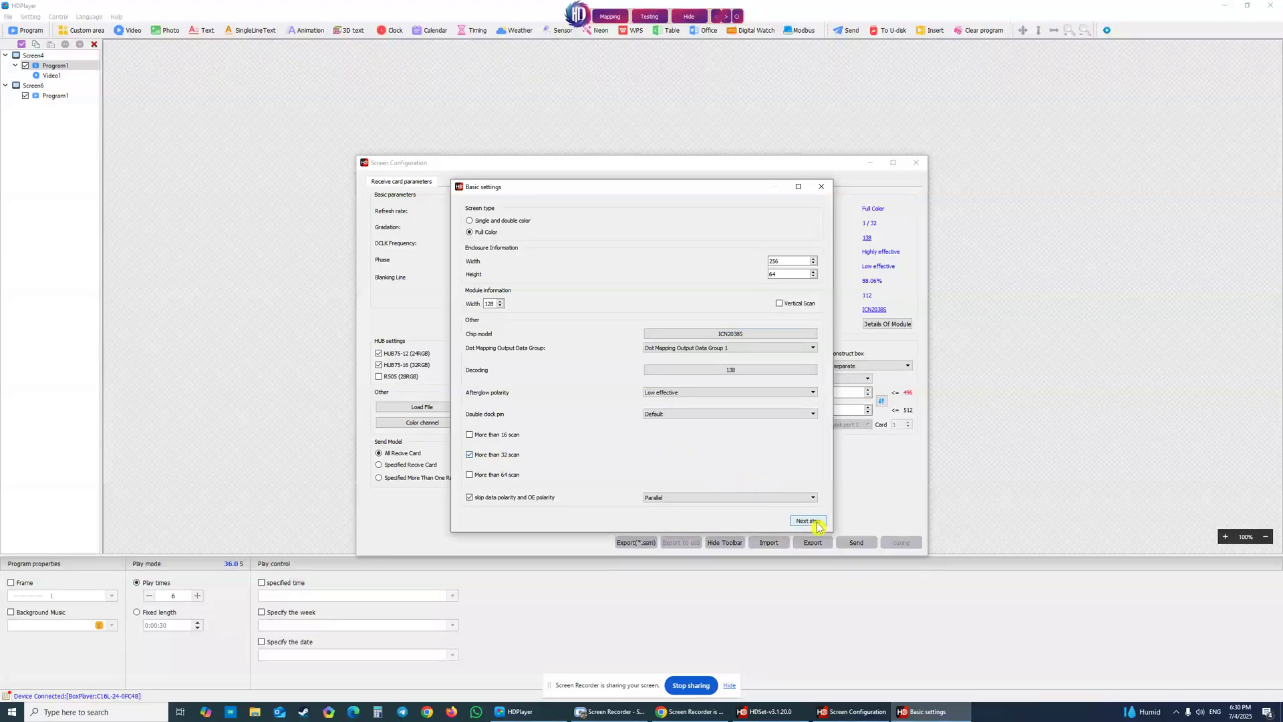
Step: Accept the basic settings, default colour channel order and Lines 1 scan mode to reach point tracing
left_click(808, 519)
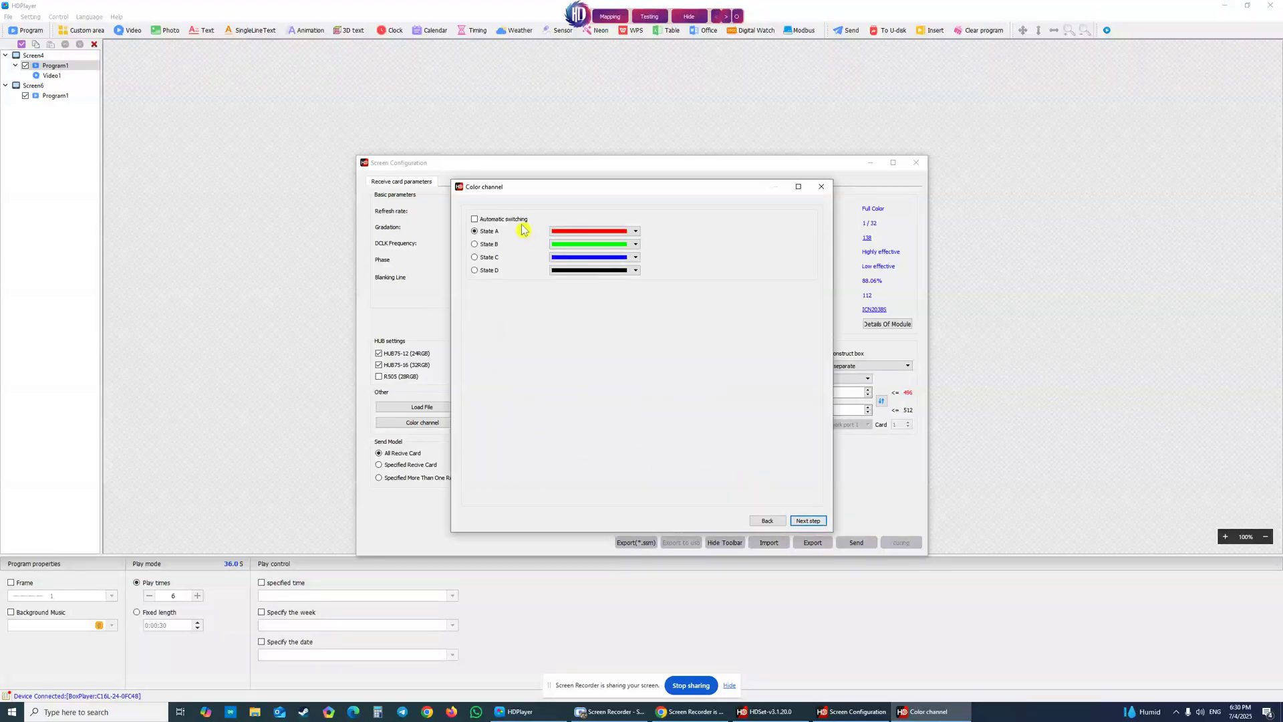
left_click(806, 520)
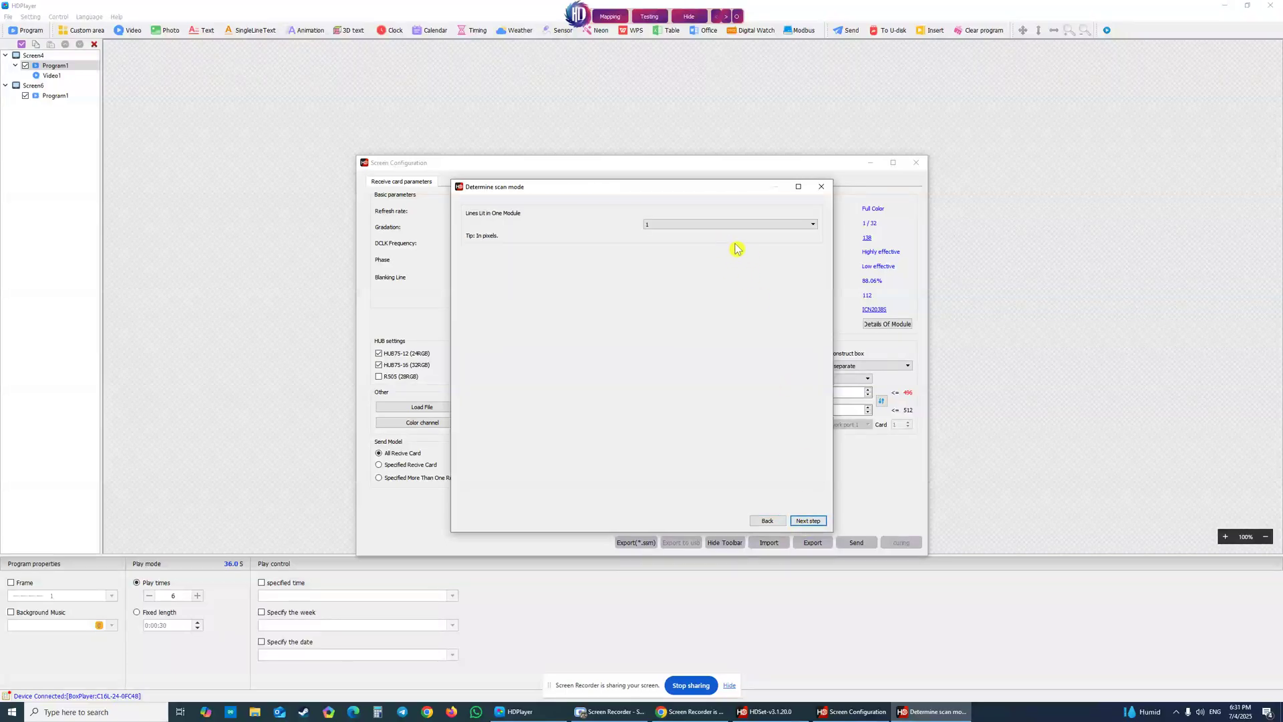
mouse_move(564, 233)
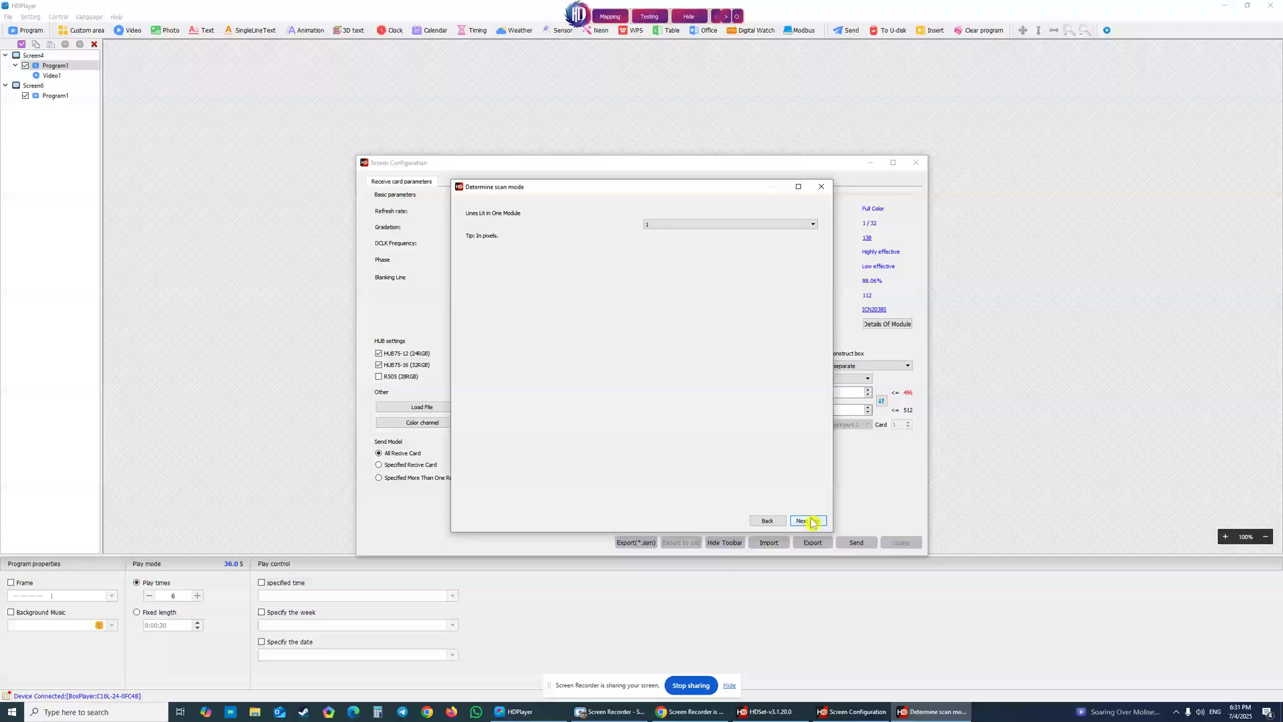
left_click(806, 520)
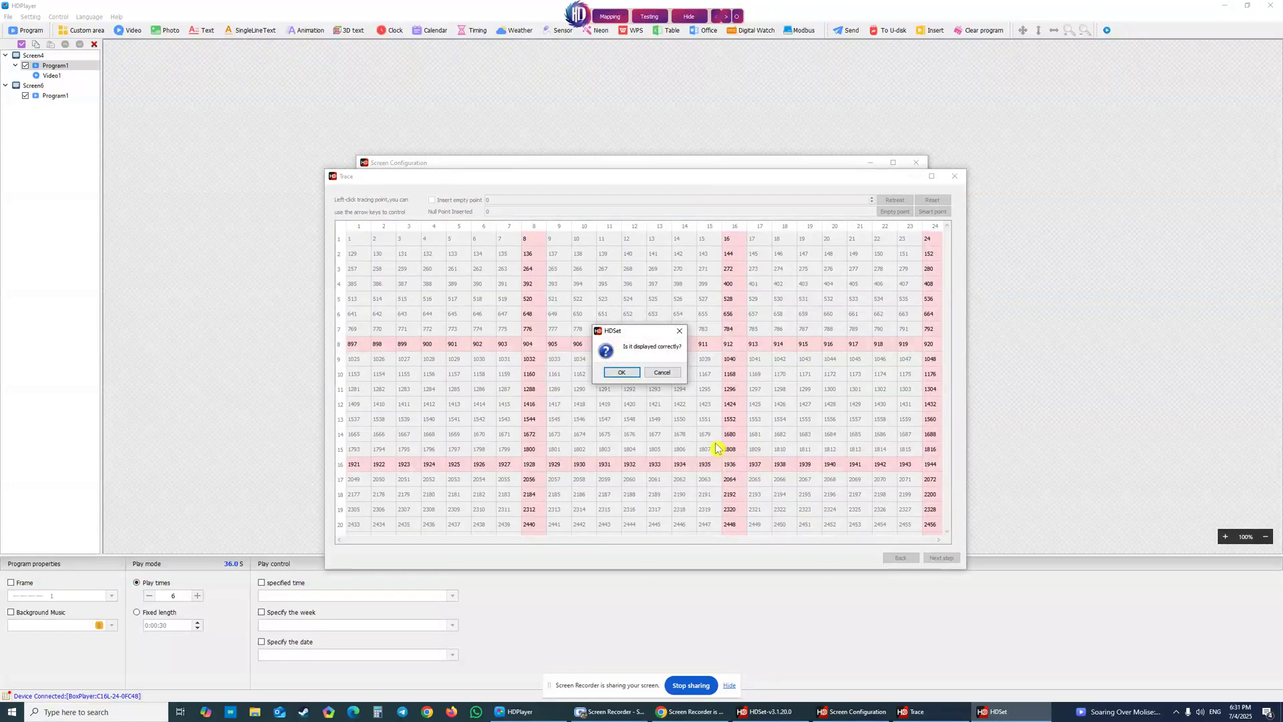